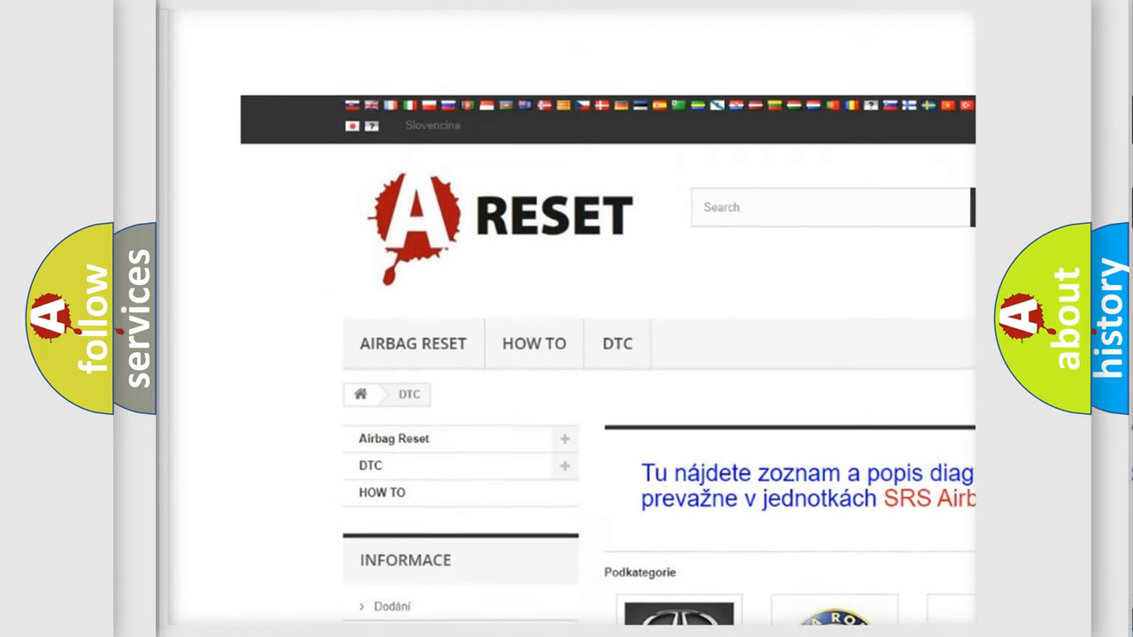
- Open the CHEVROLET DTC tile from the brand grid and scroll its airbag code list
{"action": "scroll", "scroll_direction": "down", "scroll_amount": 3}
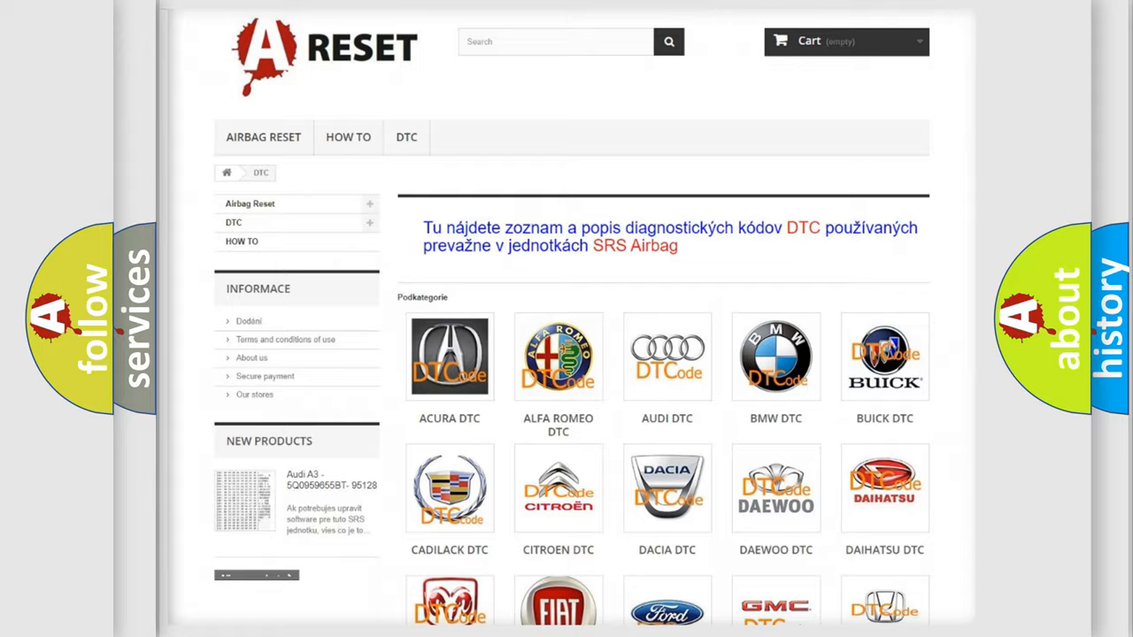
{"action": "scroll", "scroll_direction": "down", "scroll_amount": 3}
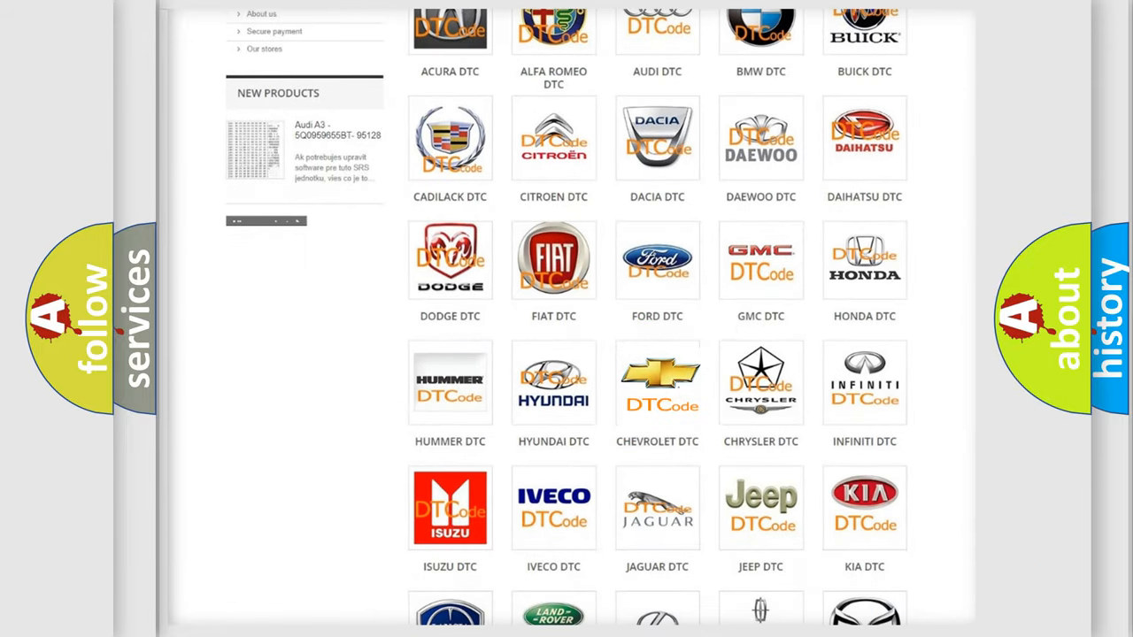
{"action": "left_click", "coordinate": [657, 381]}
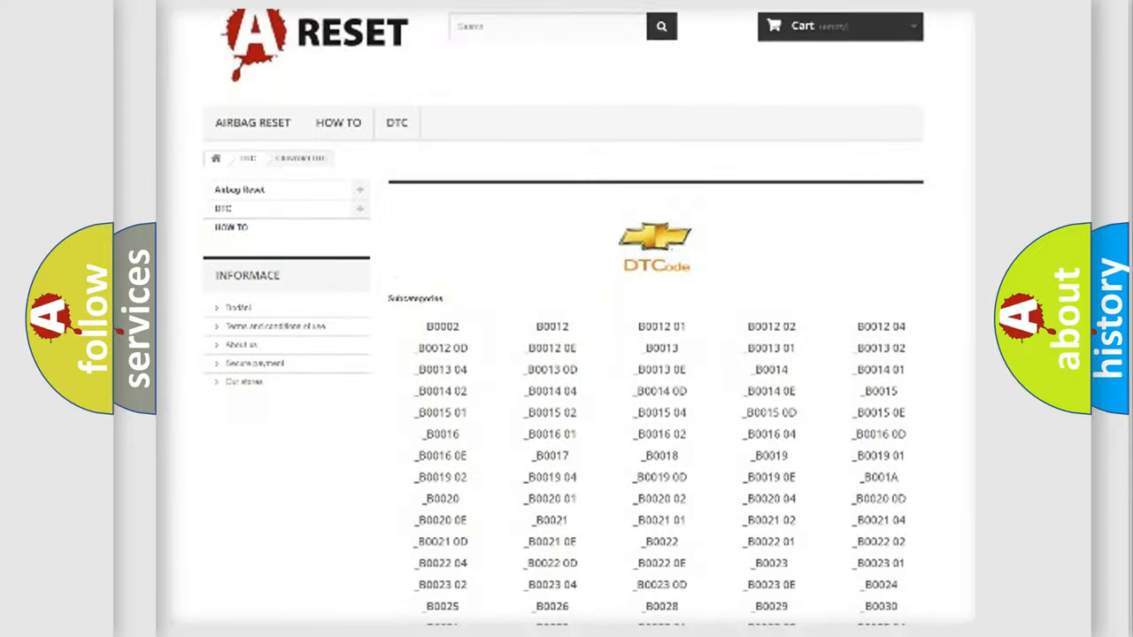
{"action": "scroll", "scroll_direction": "down", "scroll_amount": 3}
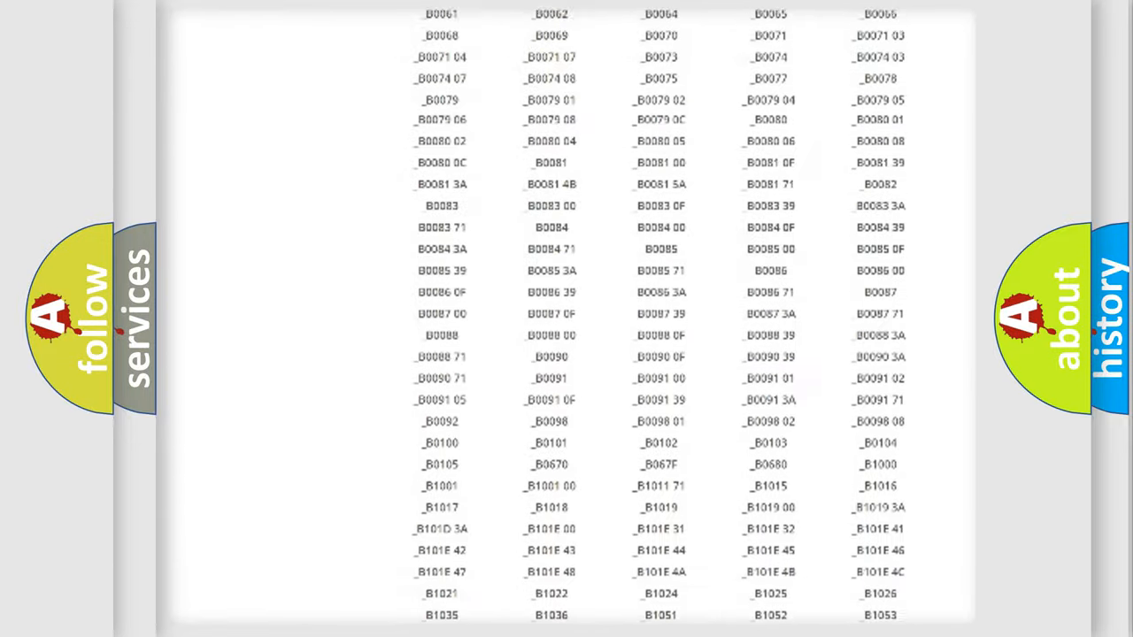